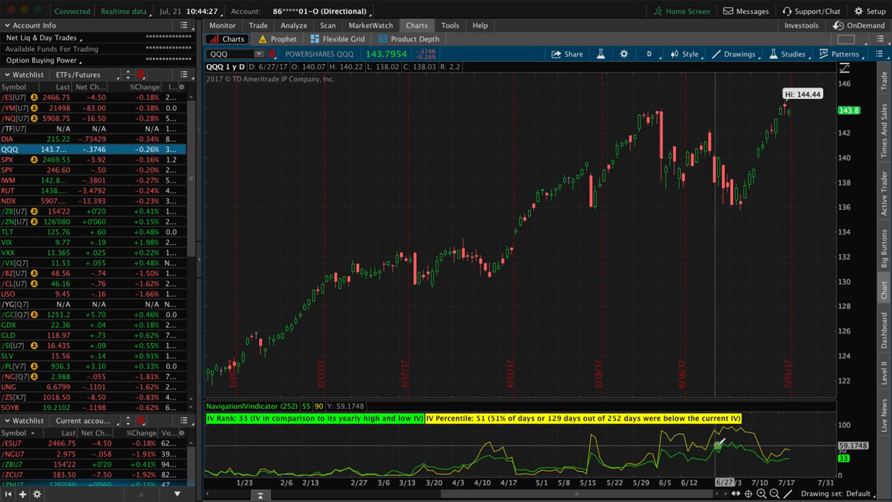
mouse_move(784, 450)
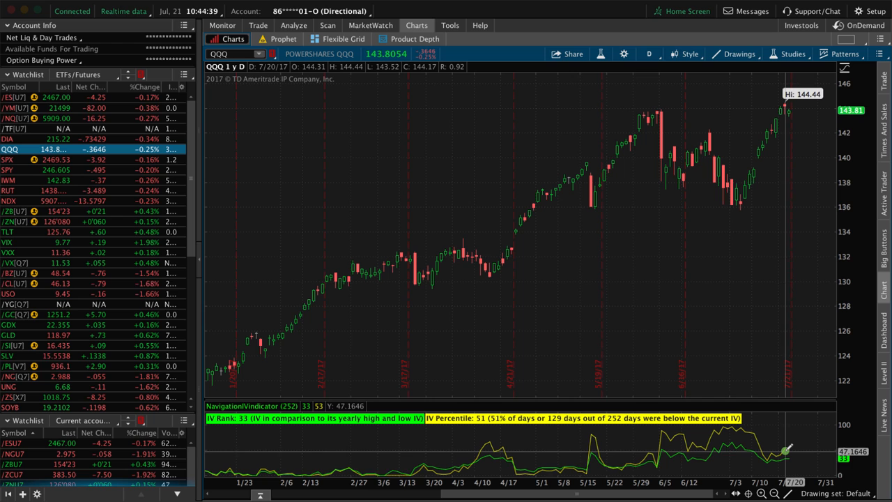
mouse_move(470, 181)
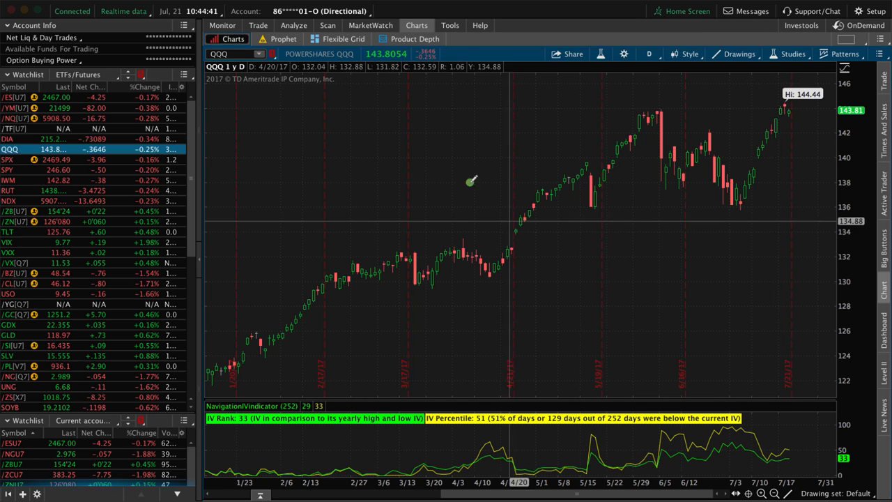
Switch from the QQQ chart to the Trade tab's QQQ option chain
left_click(258, 25)
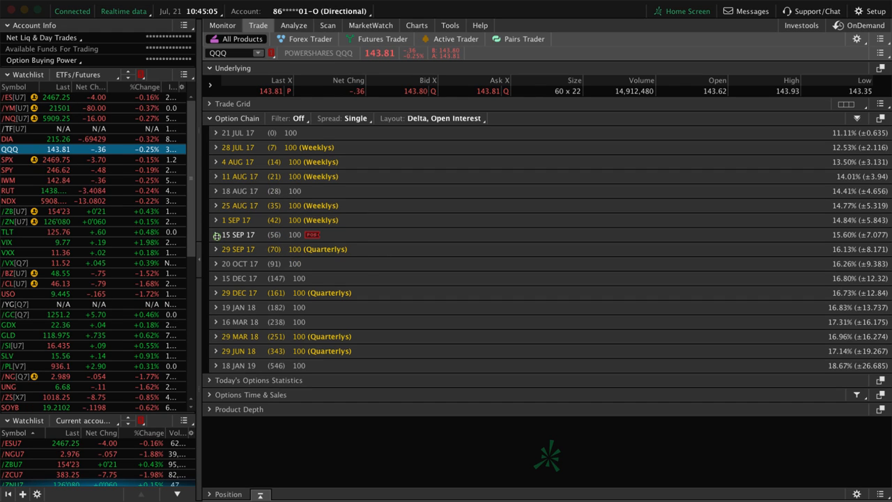
Expand the 15 SEP 17 expiration and scroll down to the 150 call strike
left_click(215, 235)
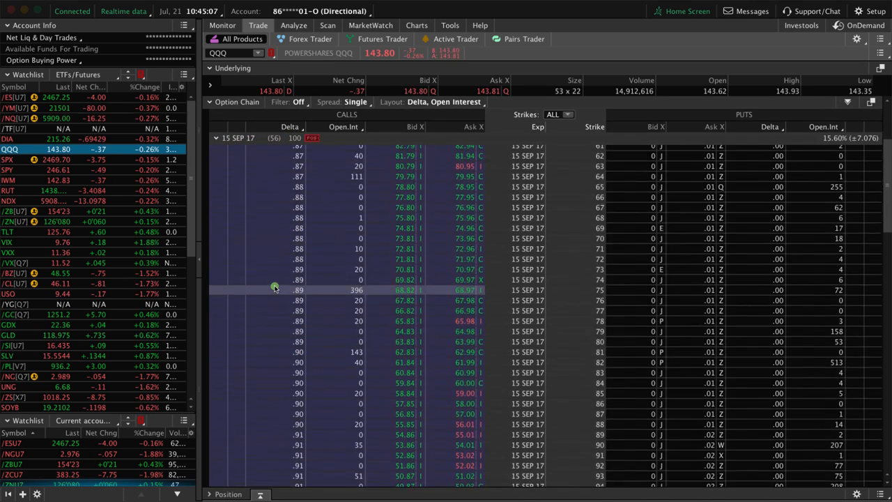
scroll("down", 3)
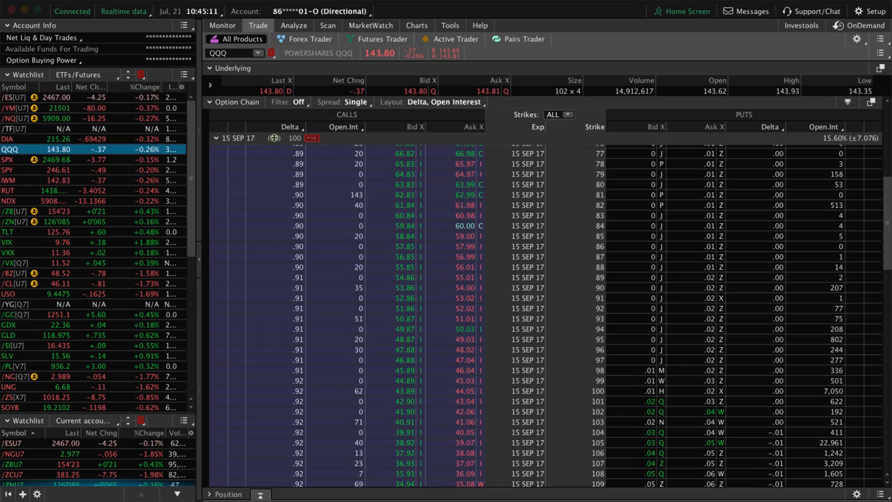
scroll("down", 3)
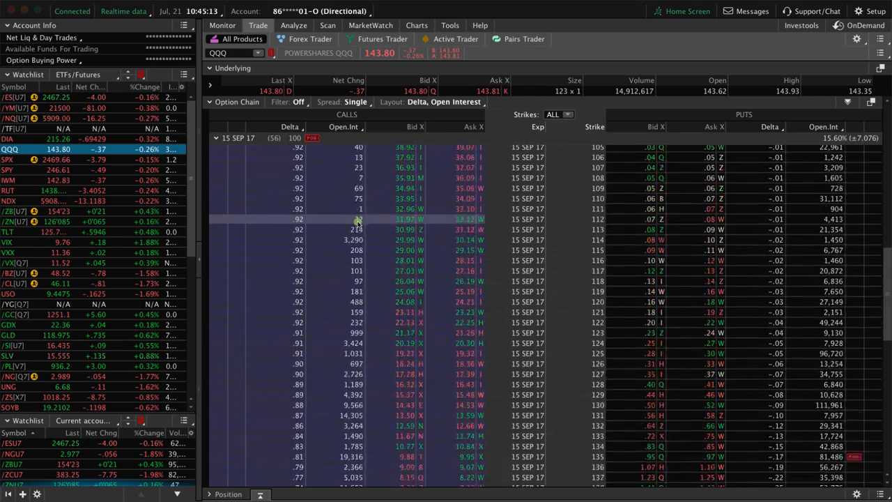
scroll("down", 3)
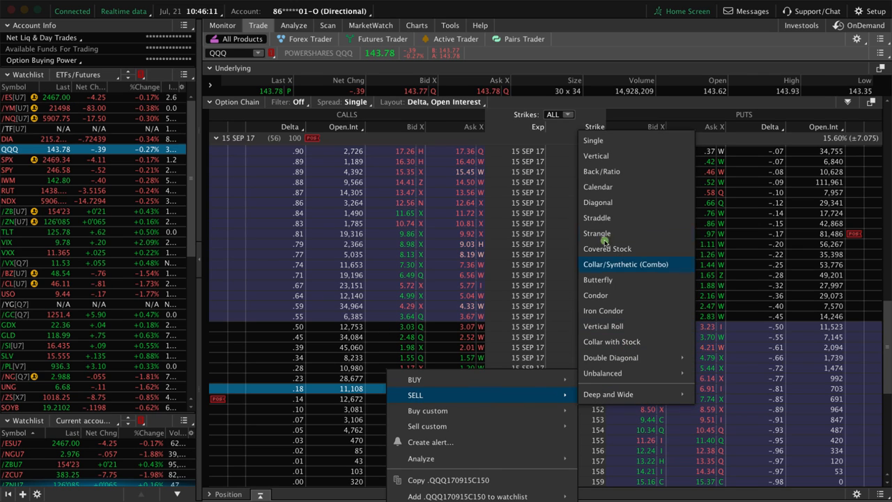
Create a Strangle sell order from the 150 call and move the put leg from 149 to 136
left_click(597, 233)
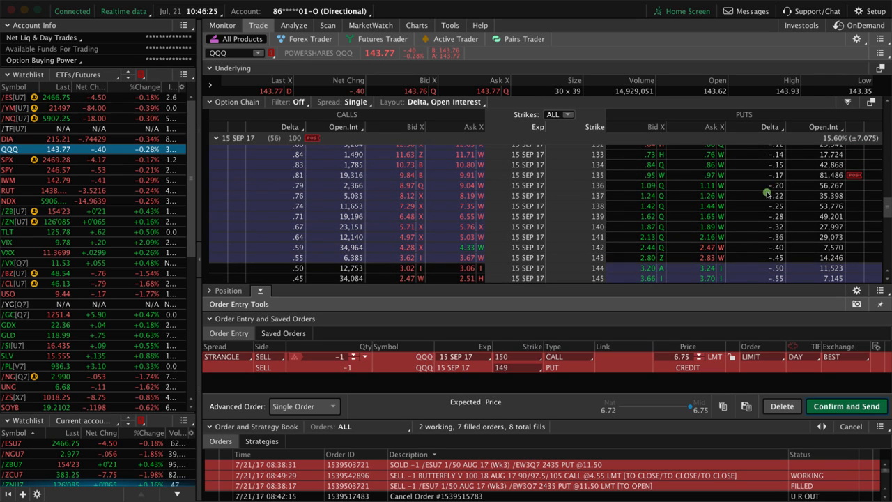
scroll("down", 3)
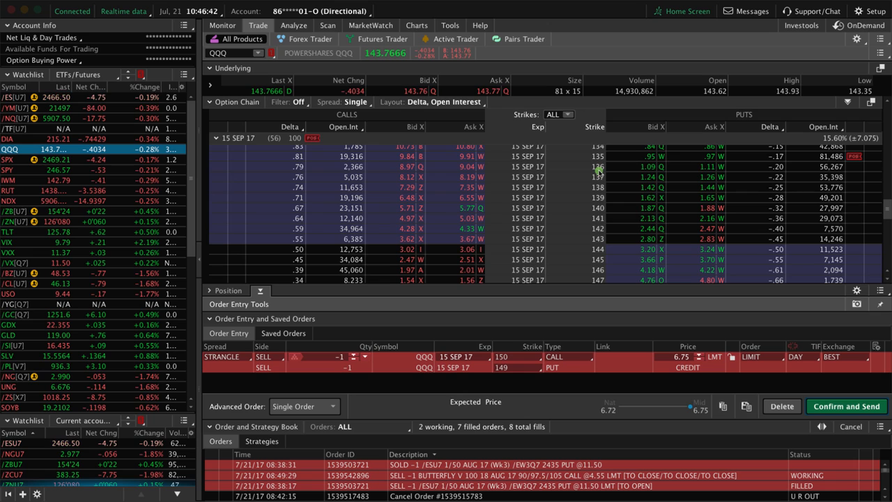
left_click(508, 367)
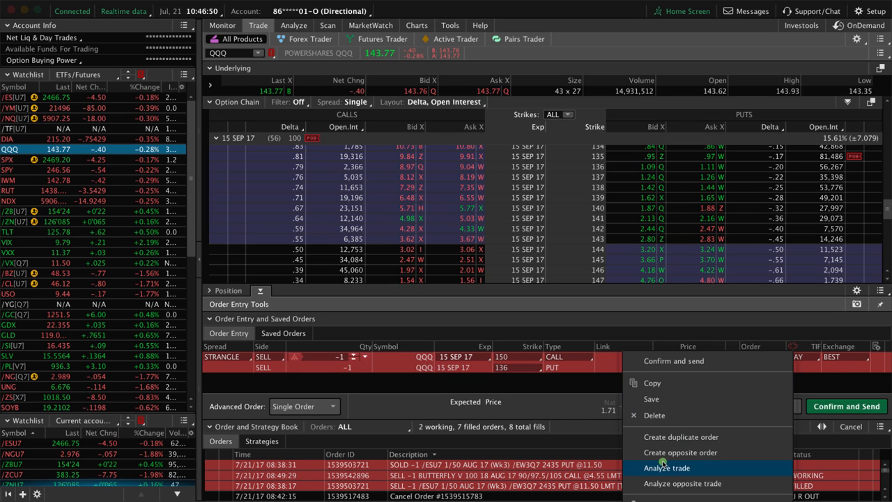
Send the 150/136 strangle order to Analyze to view its risk profile
left_click(665, 468)
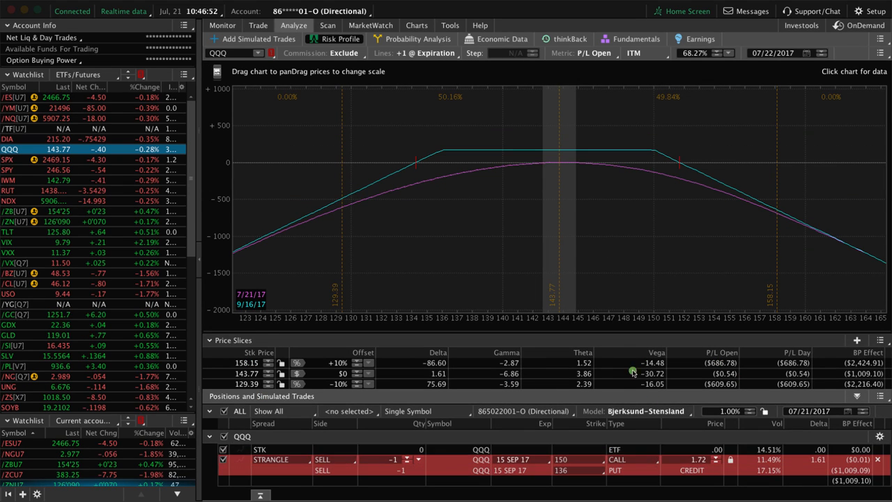
mouse_move(582, 261)
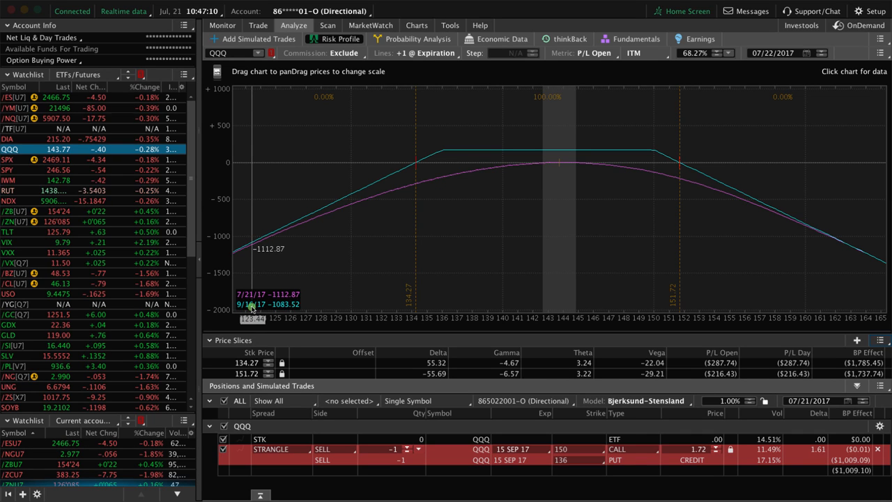
mouse_move(812, 75)
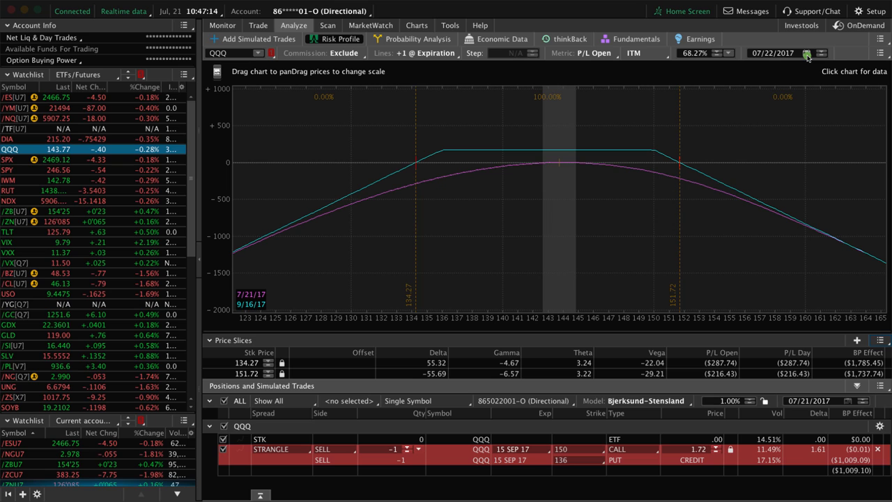
Set the risk profile analysis date to 09/16/2017 via the calendar
left_click(807, 53)
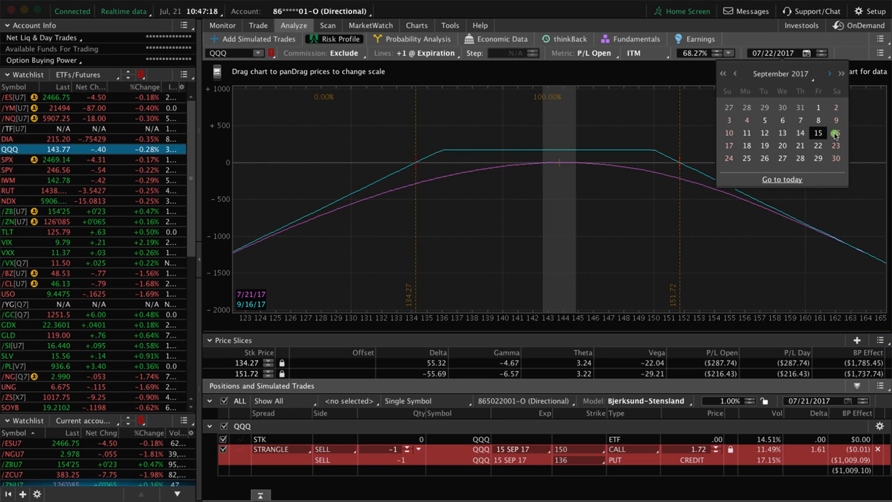
left_click(835, 145)
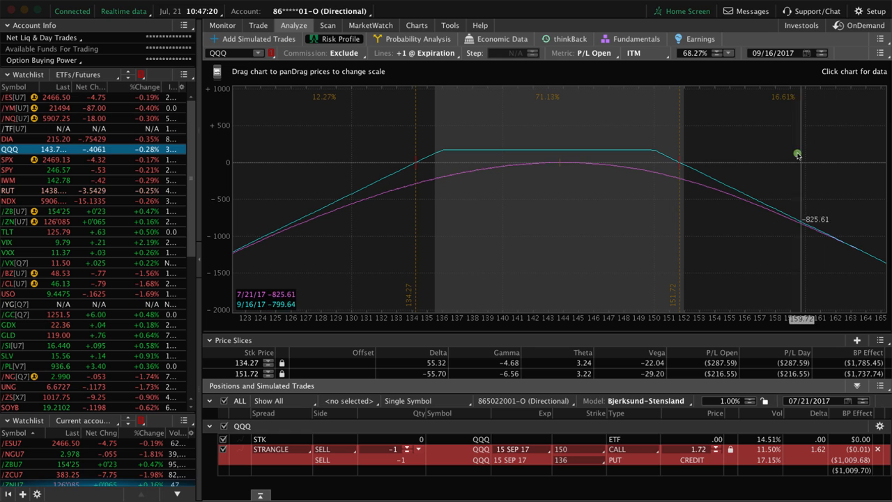
mouse_move(679, 179)
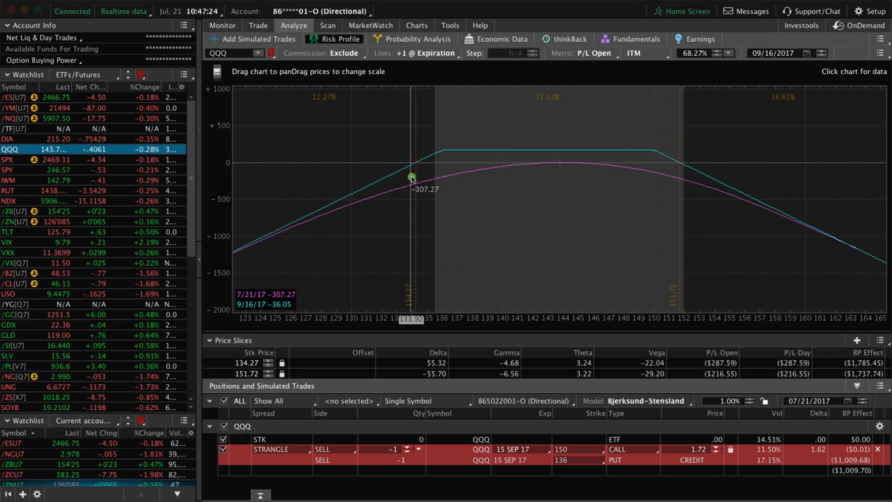
mouse_move(536, 113)
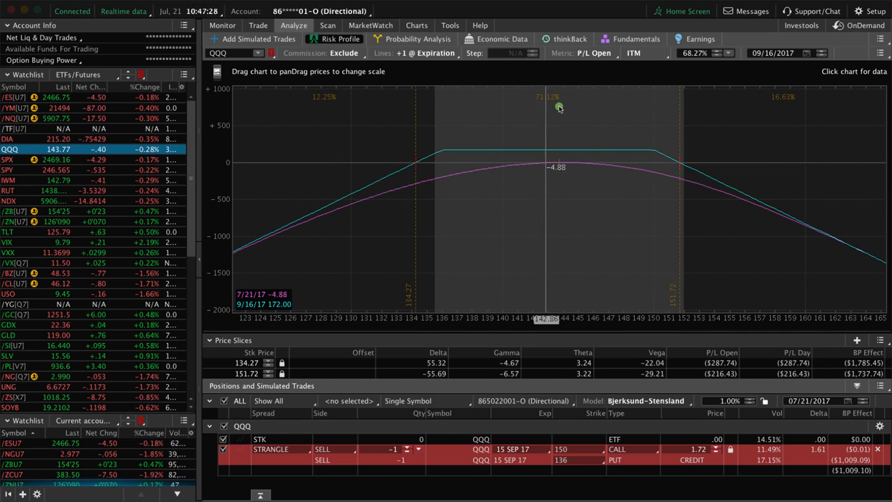
mouse_move(565, 109)
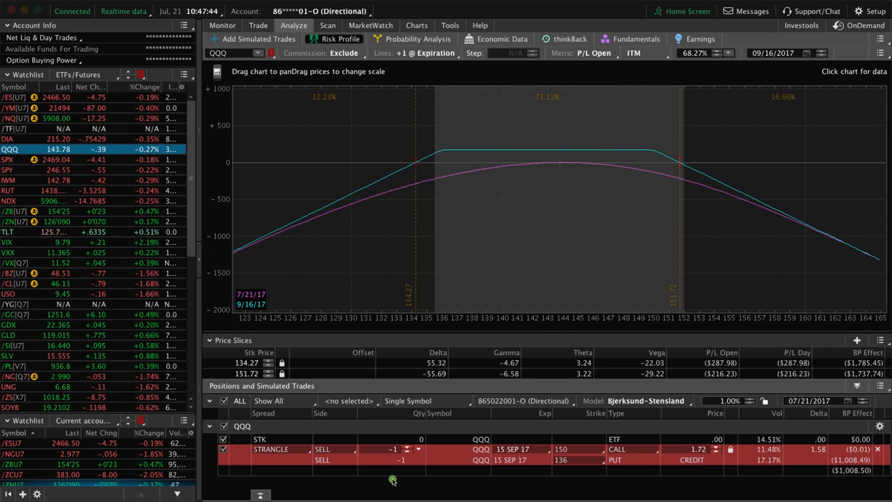
mouse_move(558, 207)
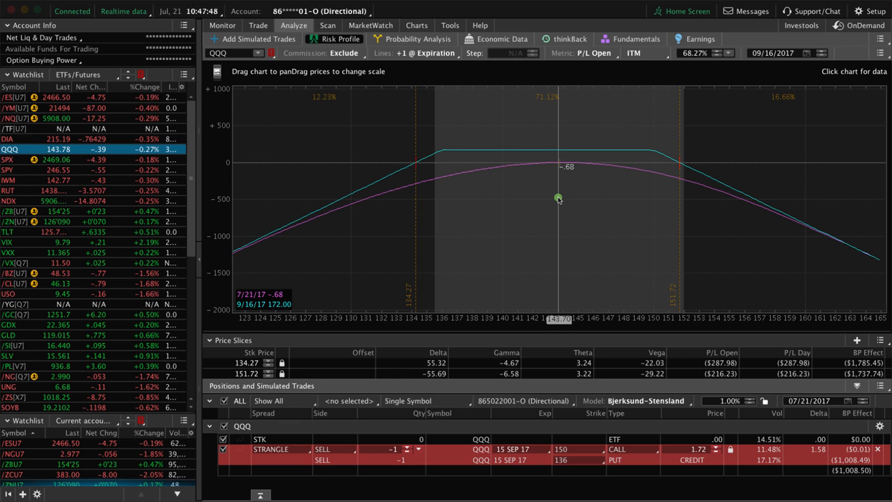
mouse_move(362, 190)
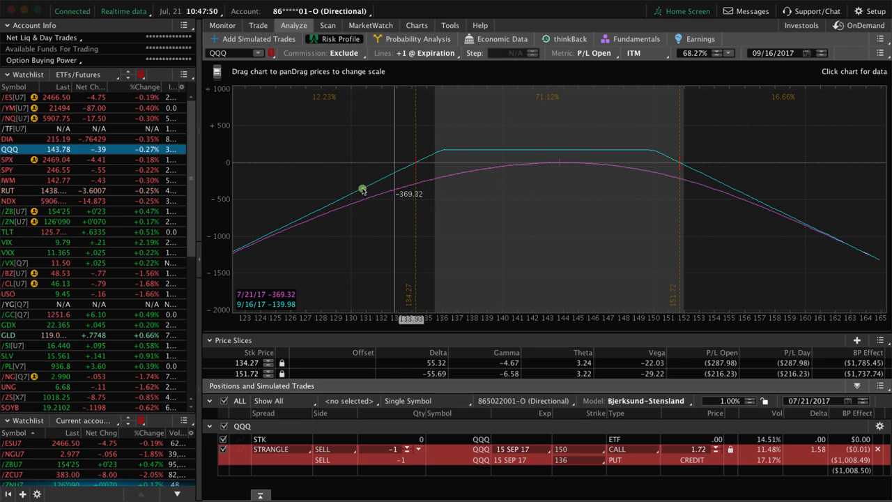
mouse_move(686, 212)
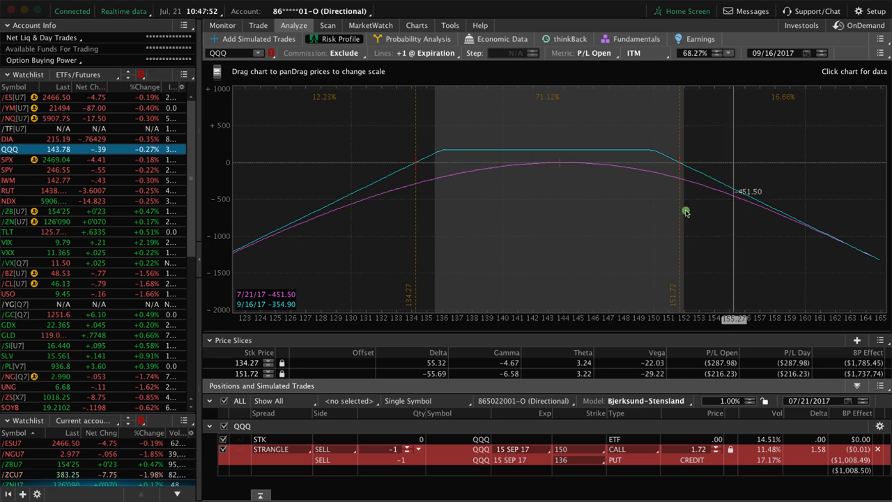
mouse_move(601, 228)
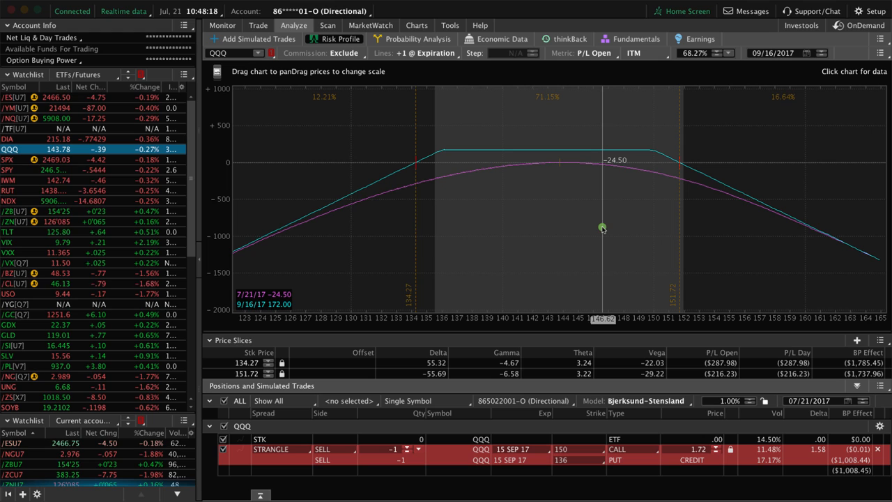
mouse_move(579, 223)
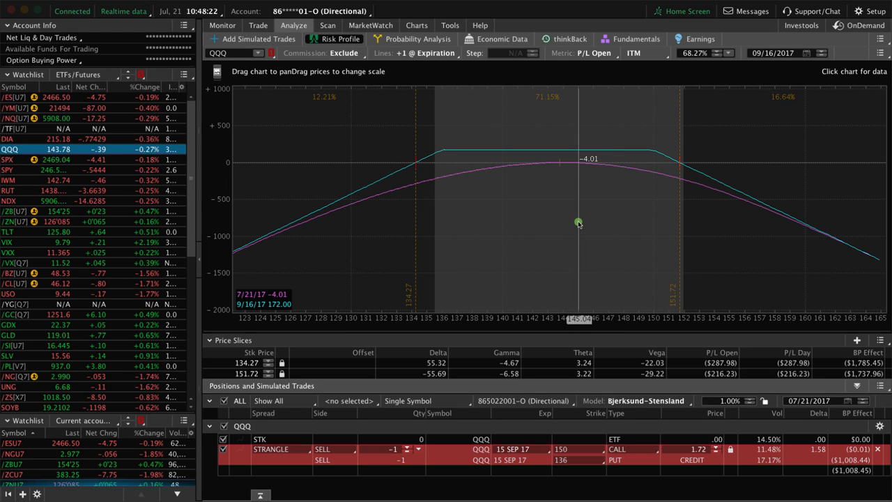
mouse_move(560, 211)
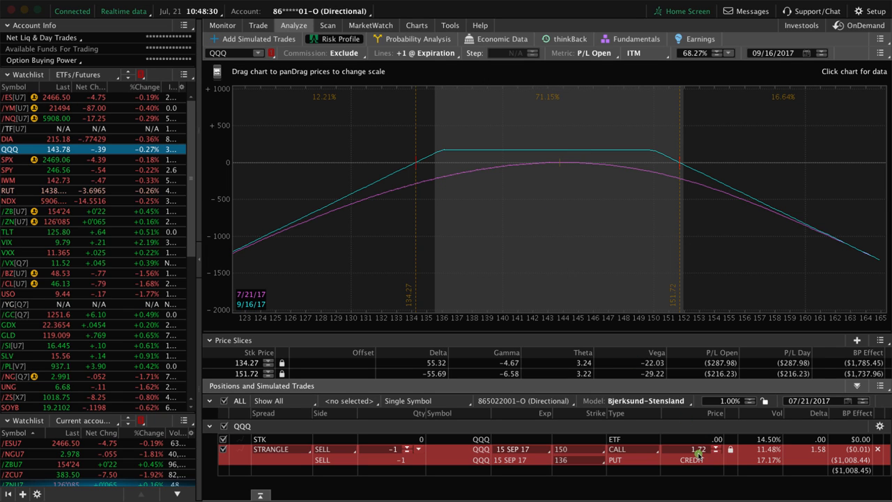
mouse_move(559, 282)
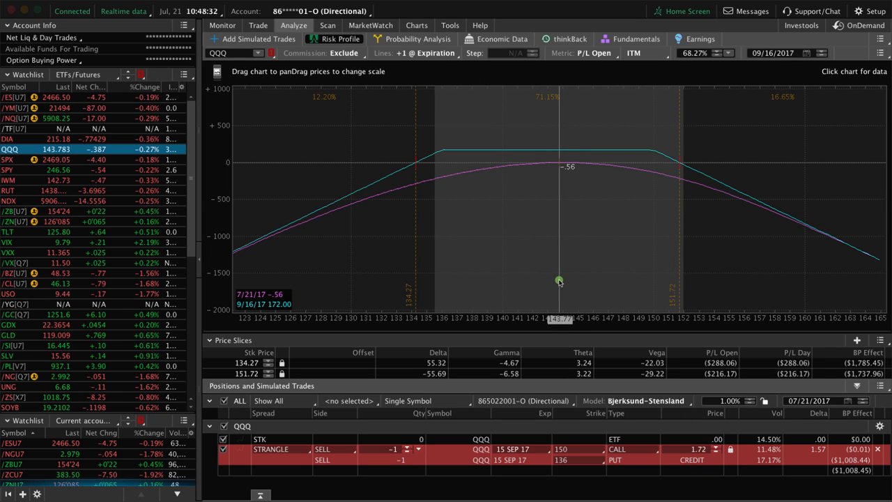
mouse_move(362, 253)
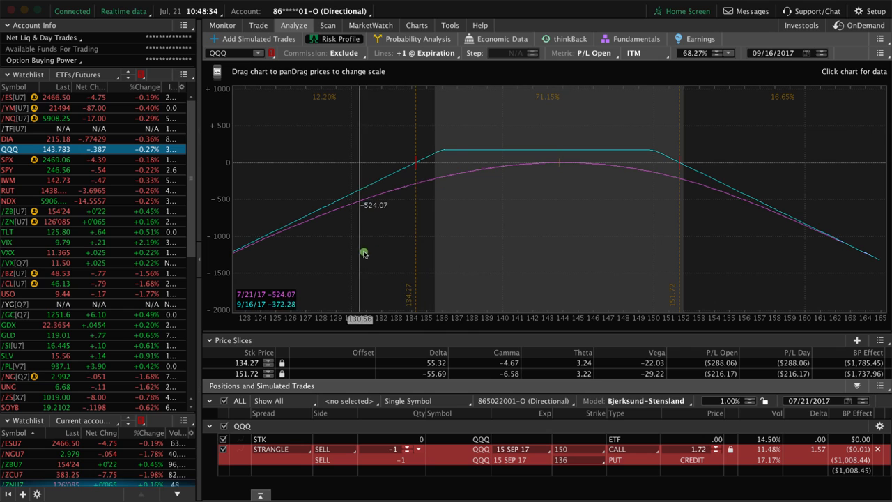
mouse_move(586, 255)
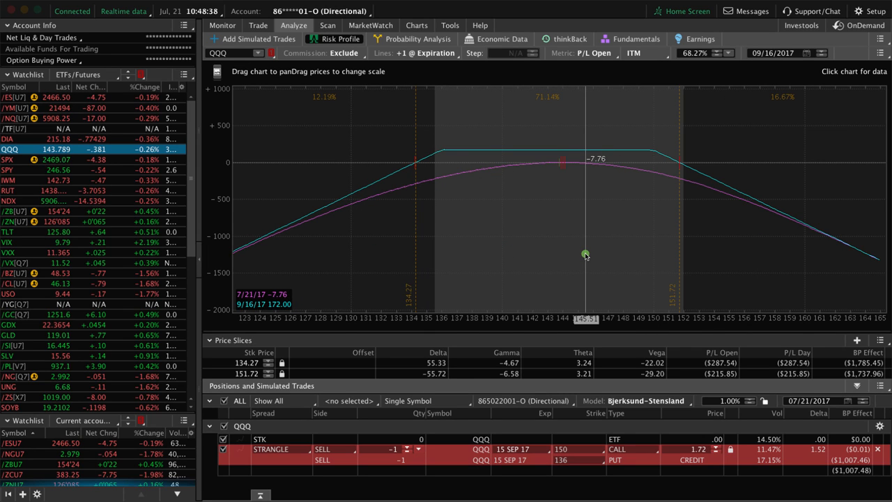
mouse_move(574, 249)
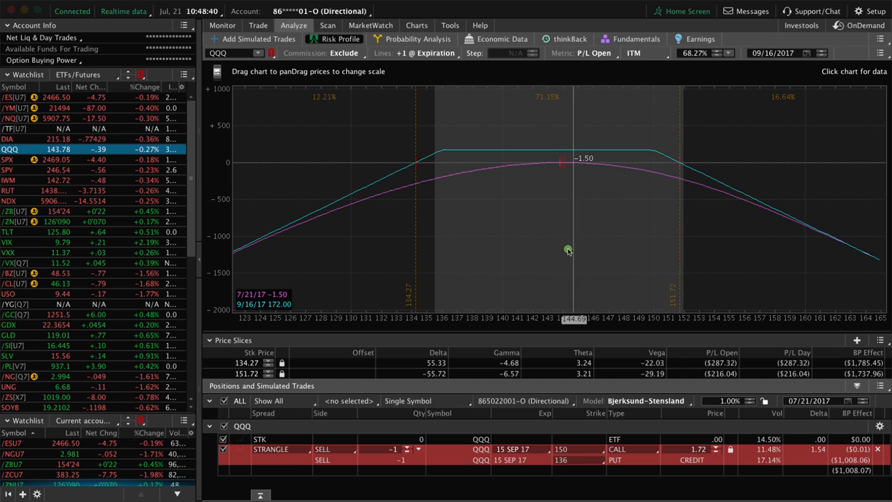
mouse_move(564, 197)
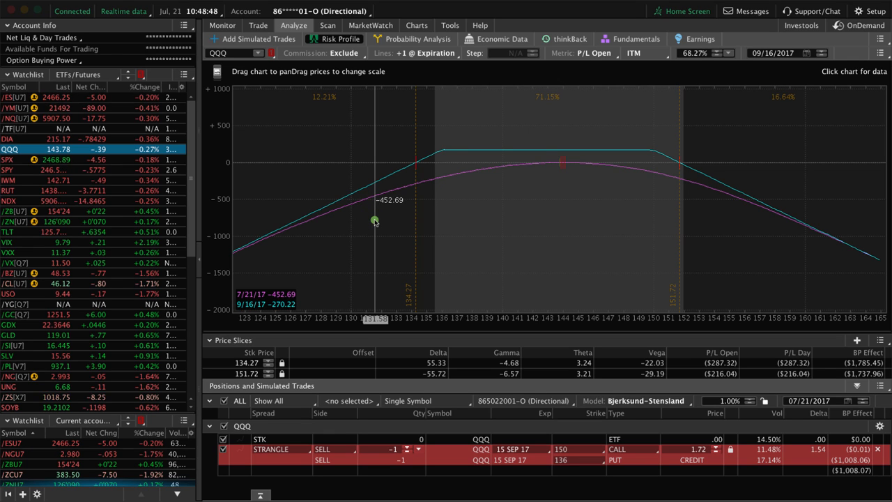
mouse_move(526, 210)
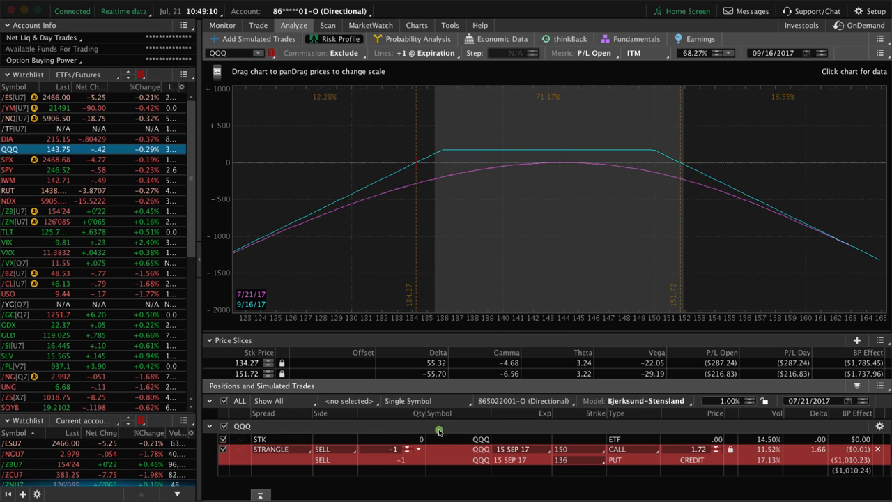
Change the simulated strangle quantity from -1 to -10 contracts
left_click(408, 448)
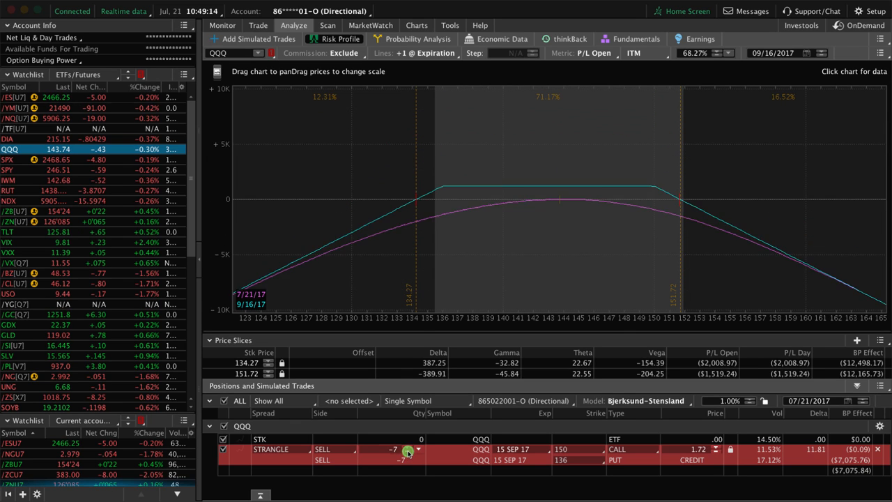
left_click(417, 448)
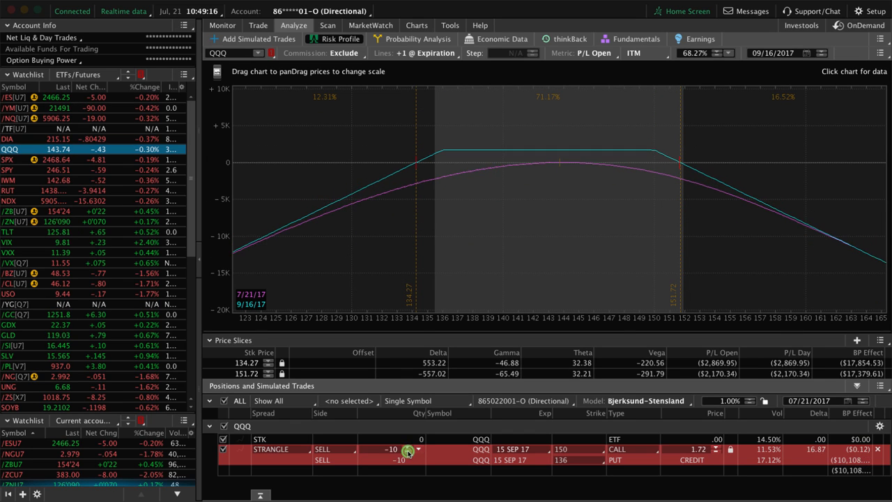
mouse_move(566, 259)
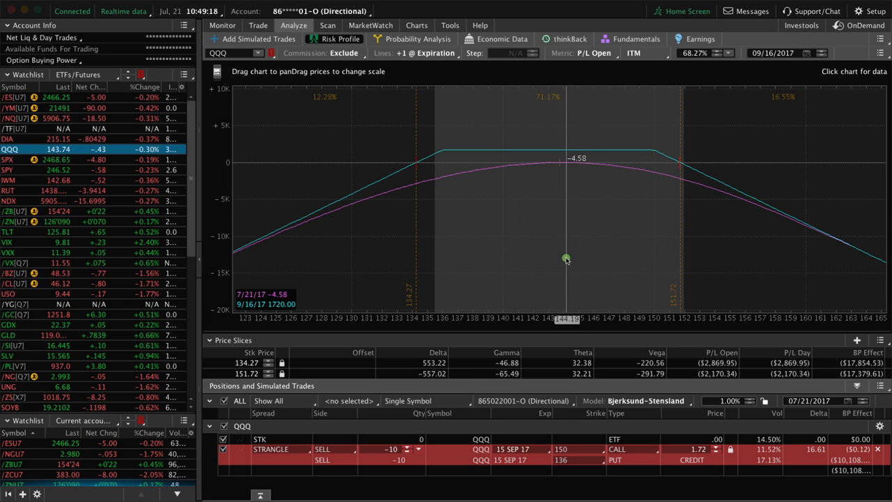
mouse_move(561, 261)
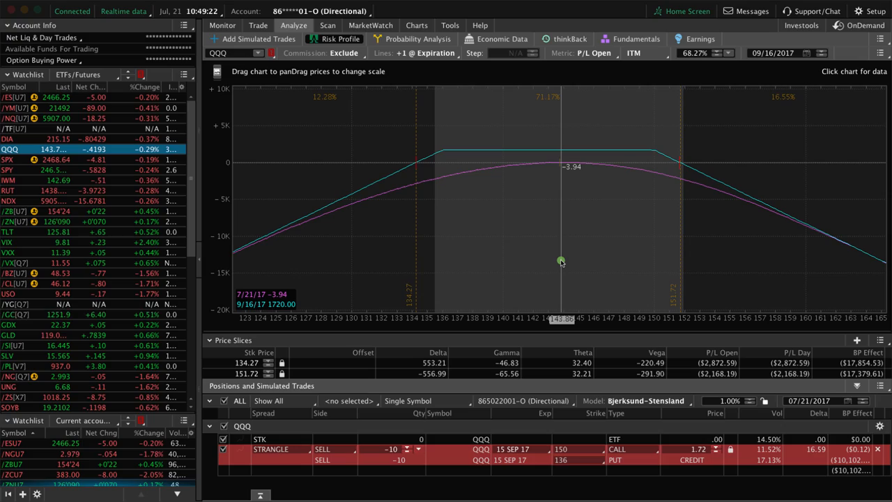
mouse_move(709, 234)
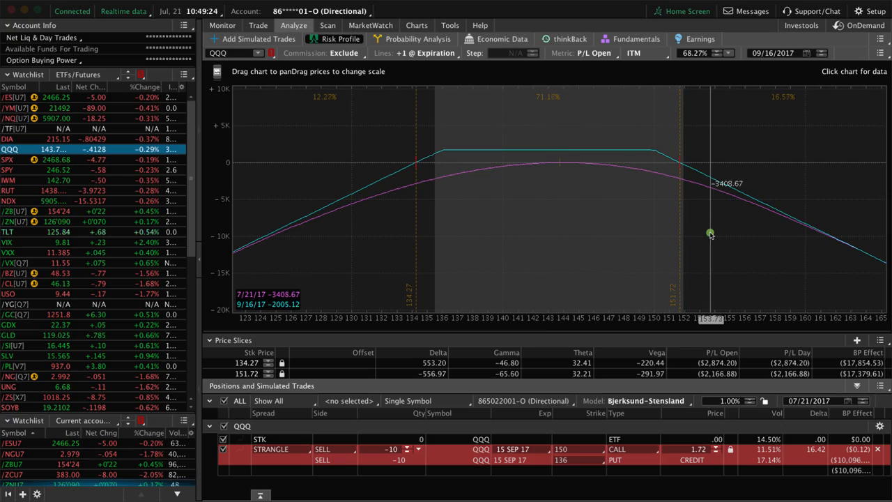